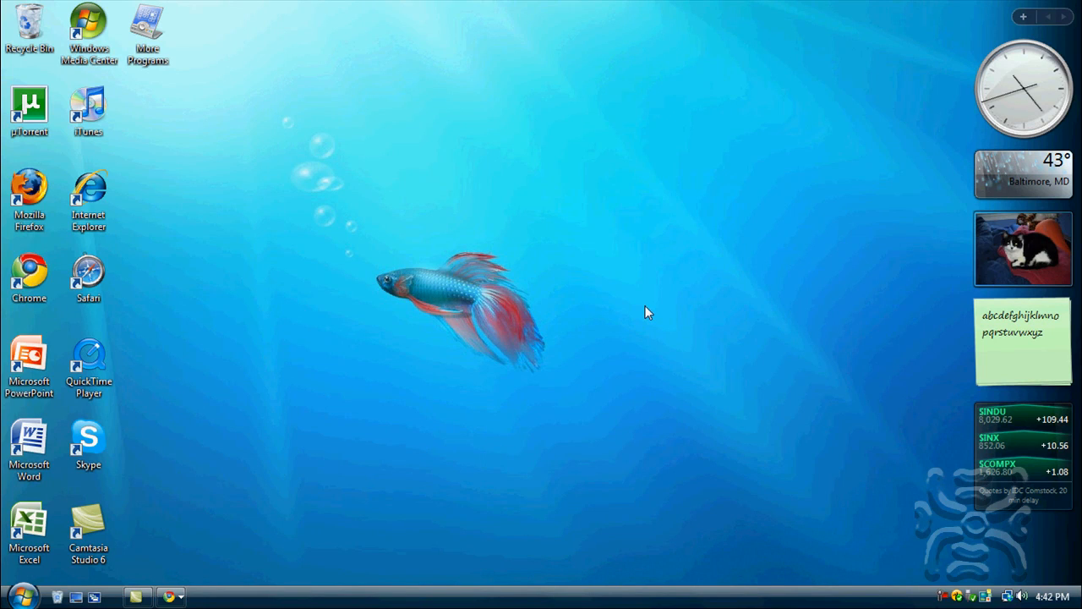
mouse_move(619, 302)
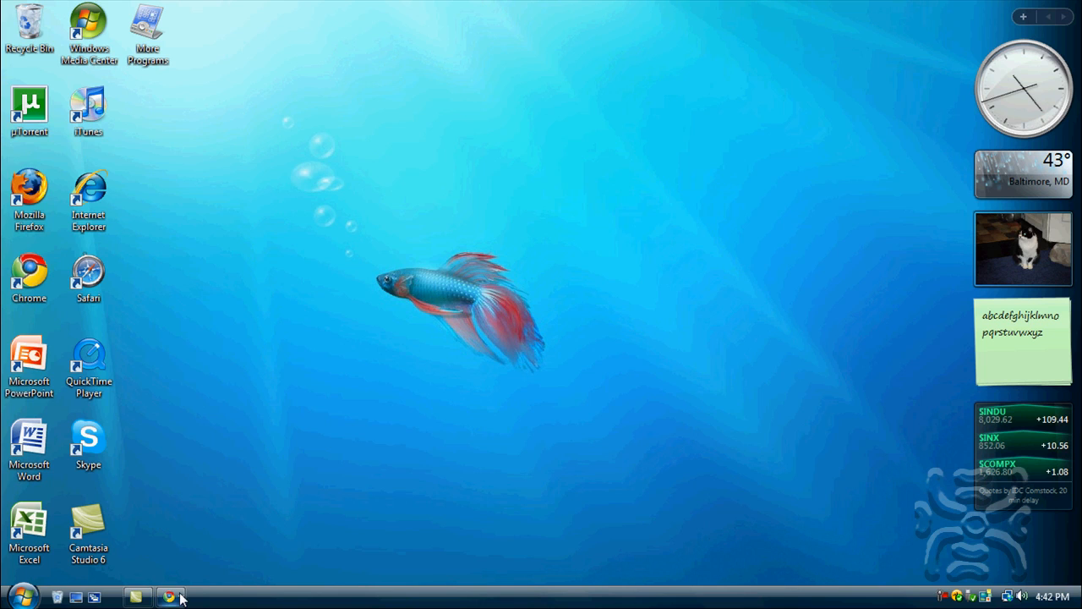
Compare the SanDisk SD card and USB drive pictures, then close the picture window
click(170, 597)
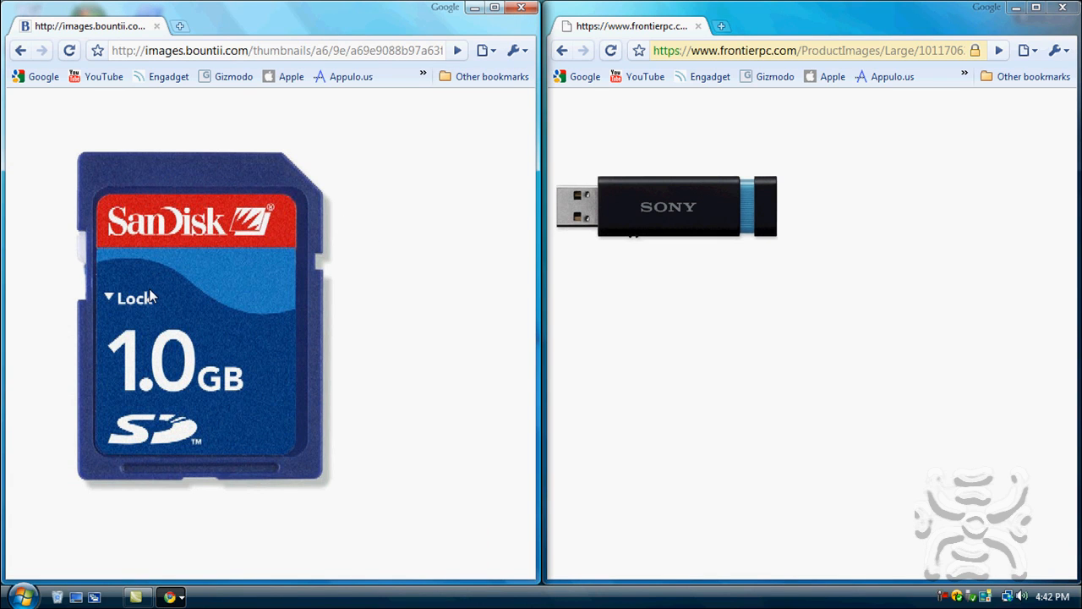
mouse_move(125, 235)
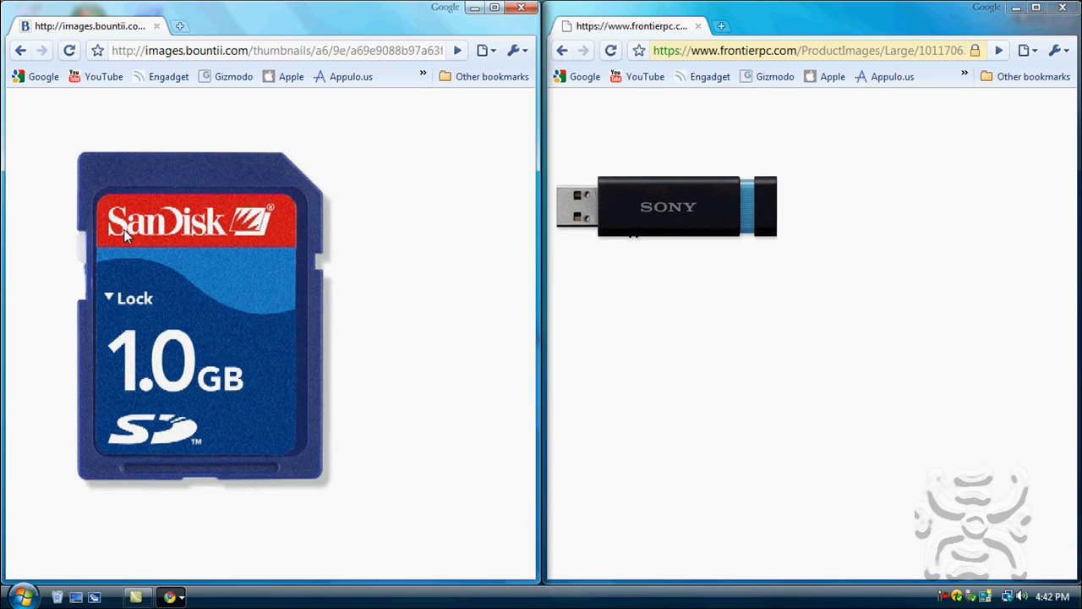
mouse_move(236, 546)
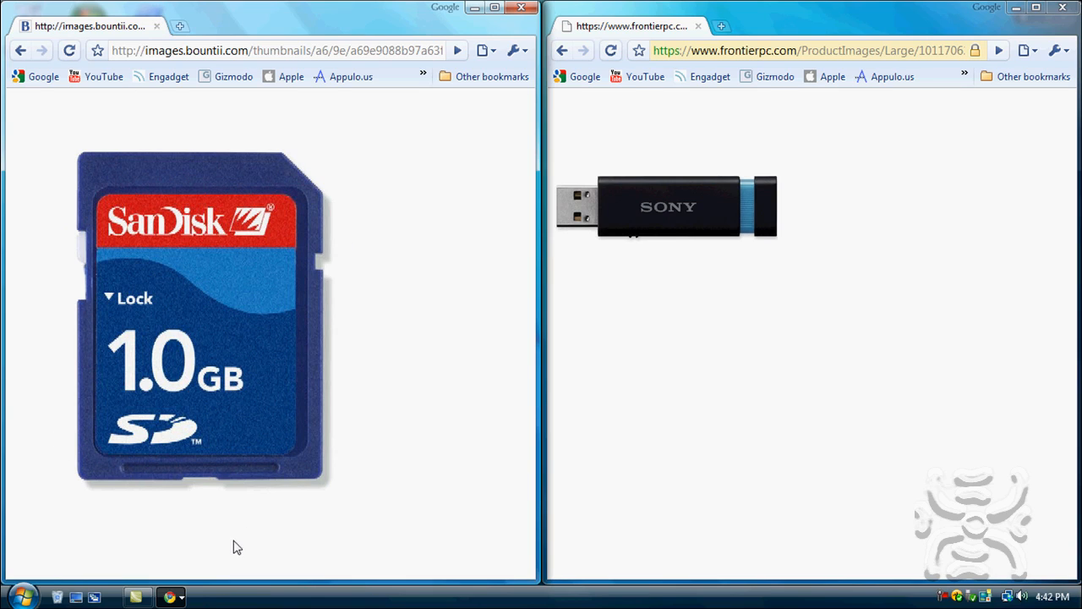
mouse_move(108, 489)
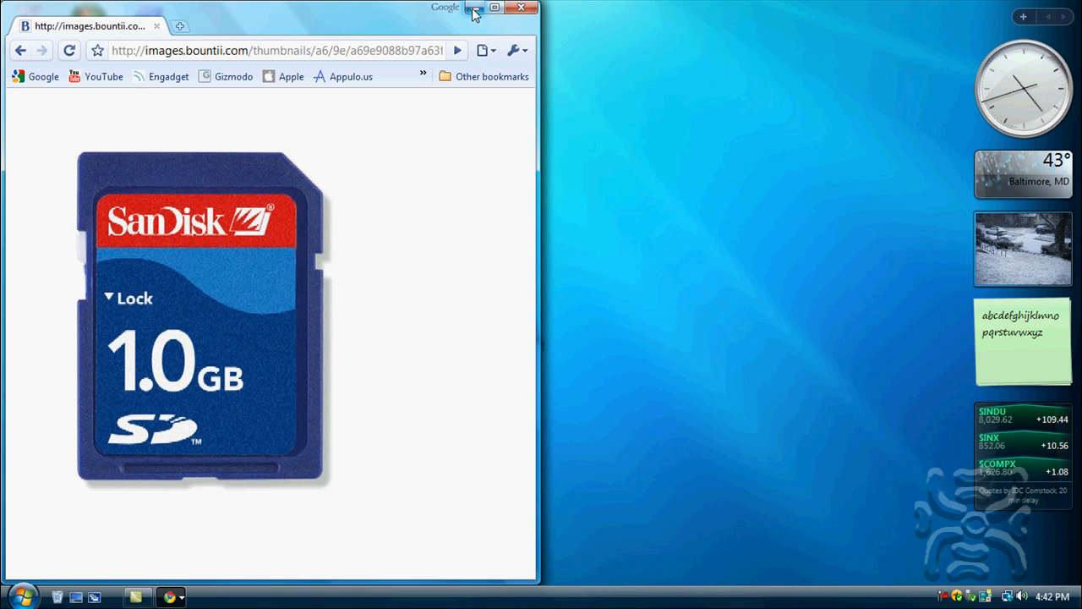
click(521, 7)
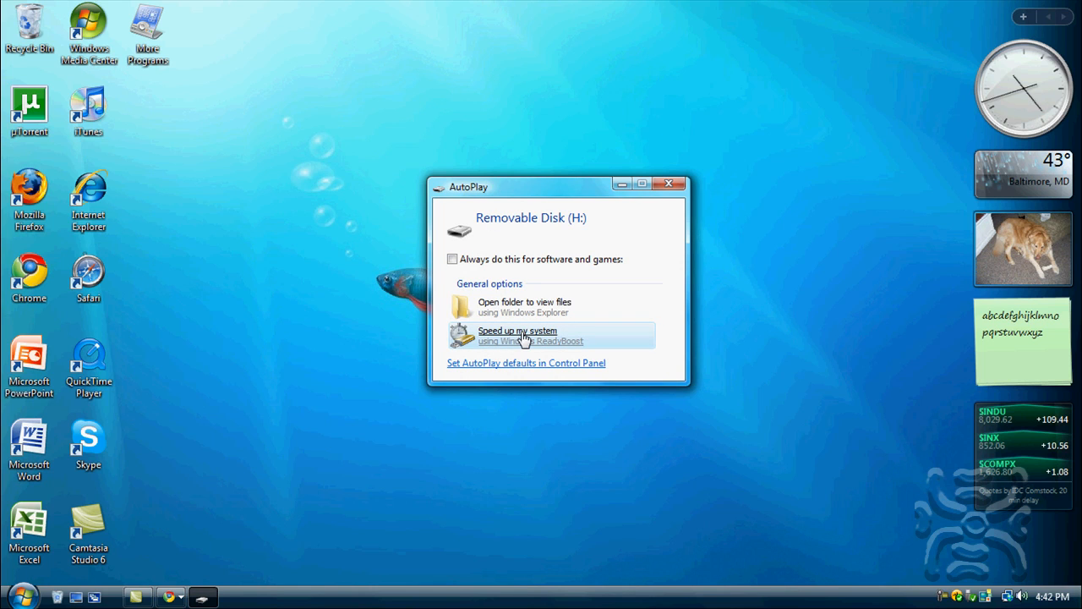
Choose 'Speed up my system', enable 'Use this device' and reserve 870 MB for ReadyBoost
click(518, 335)
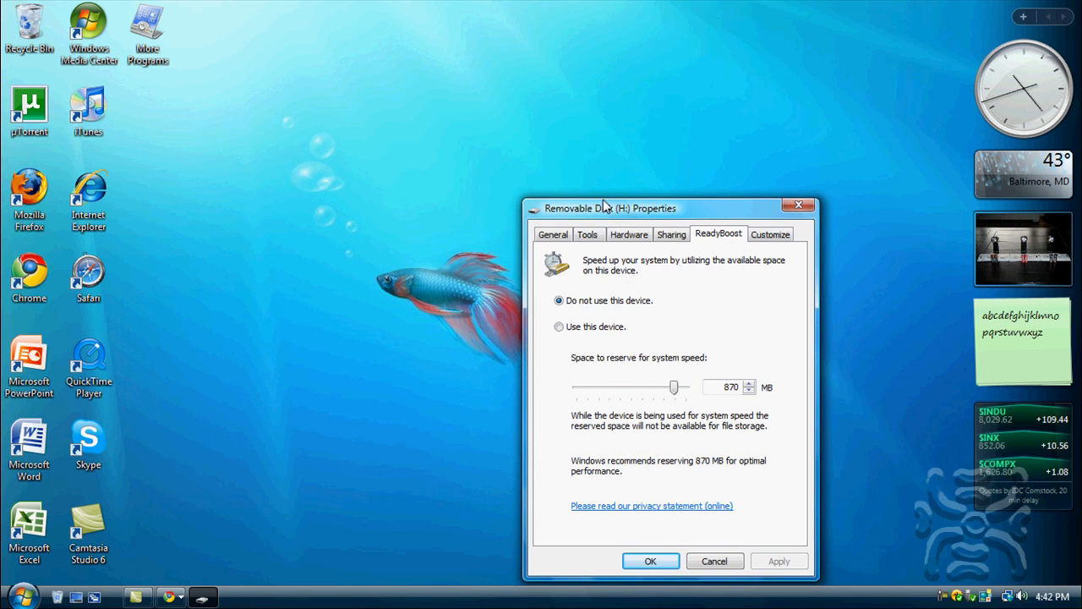
drag(607, 208, 471, 134)
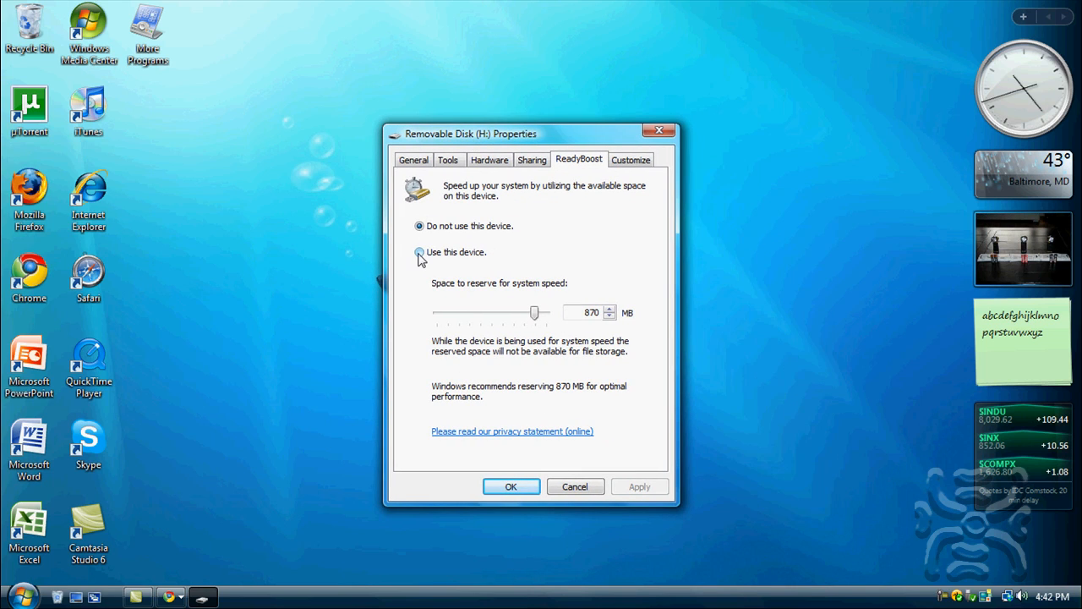
click(420, 252)
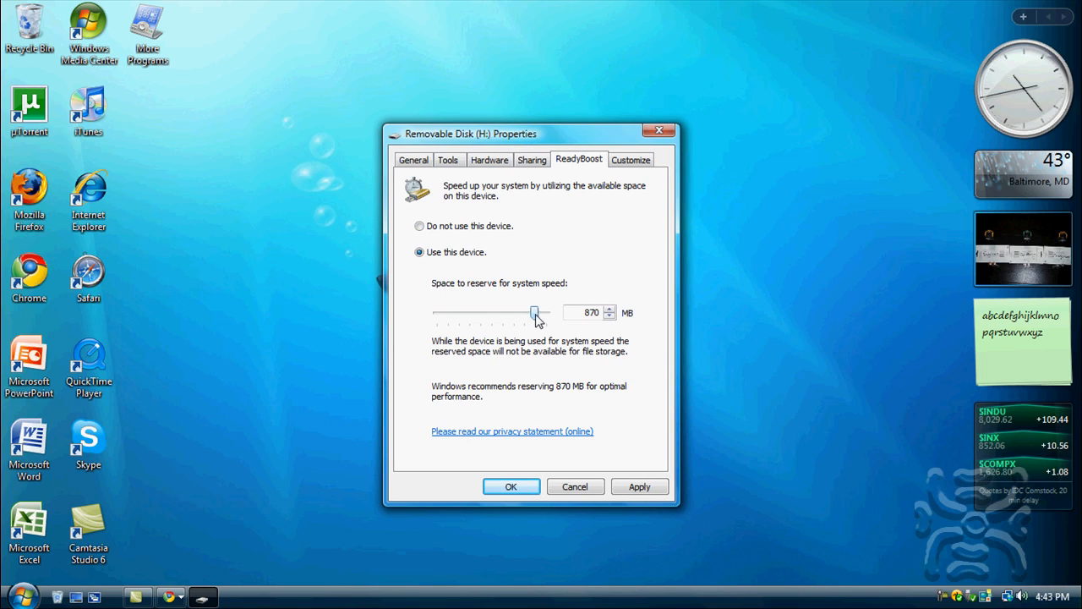
drag(535, 313, 548, 312)
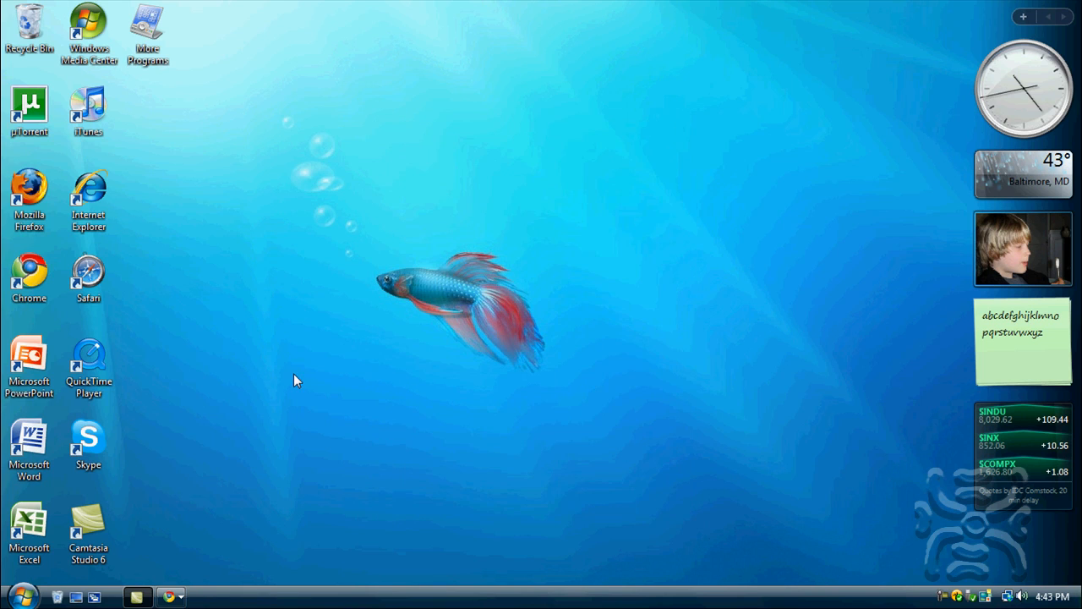
mouse_move(225, 123)
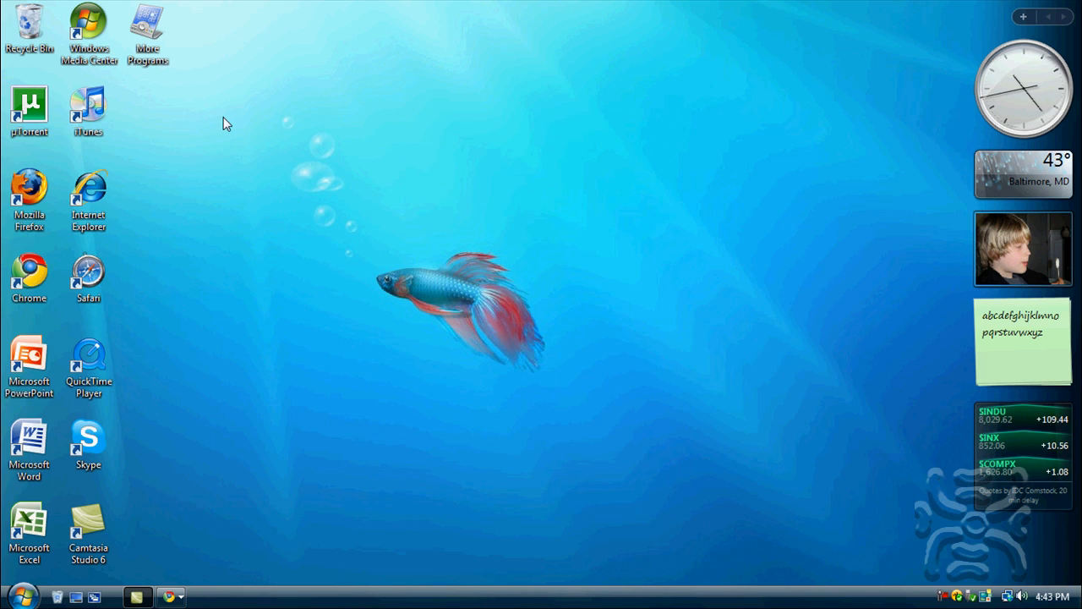
mouse_move(267, 104)
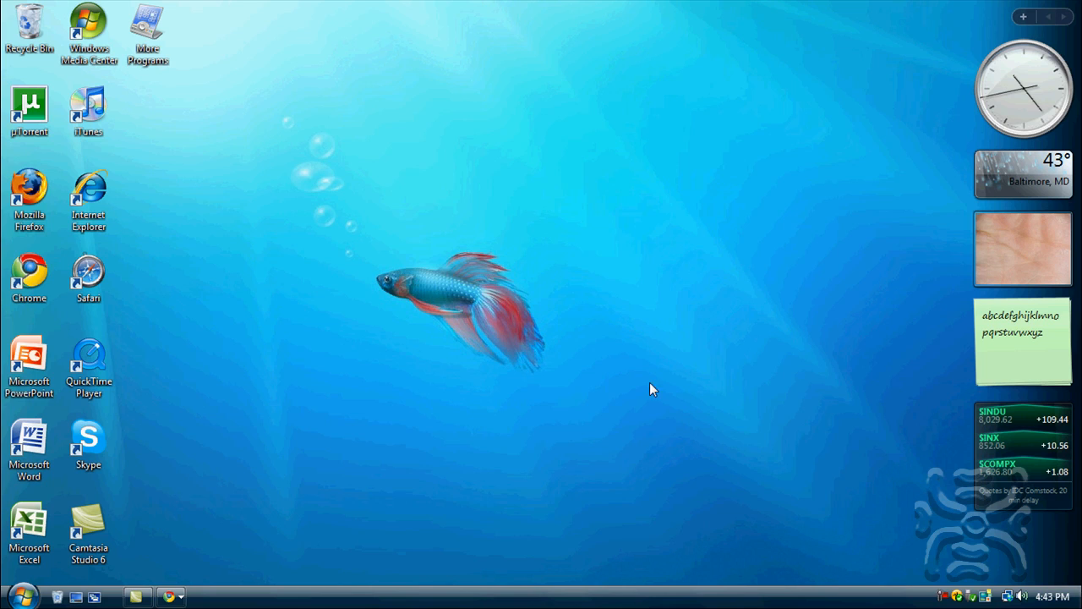
mouse_move(941, 600)
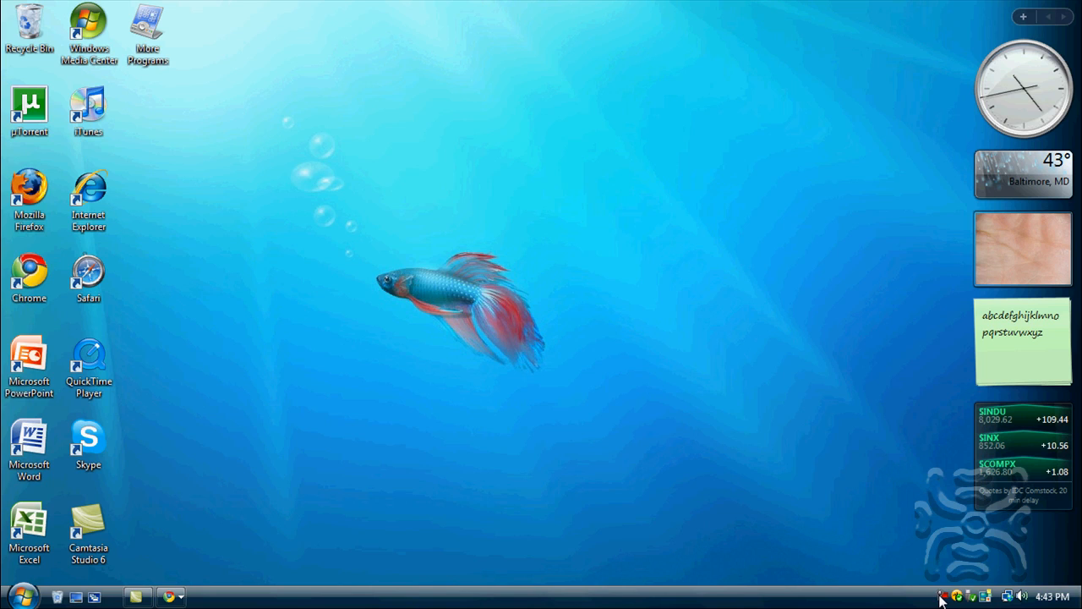